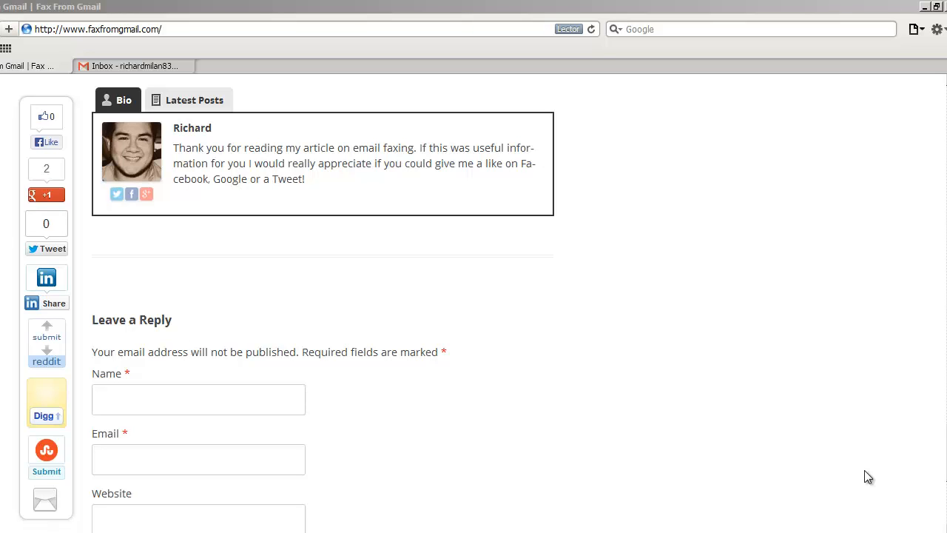
Switch from the faxfromgmail.com article to the Gmail inbox.
click(133, 65)
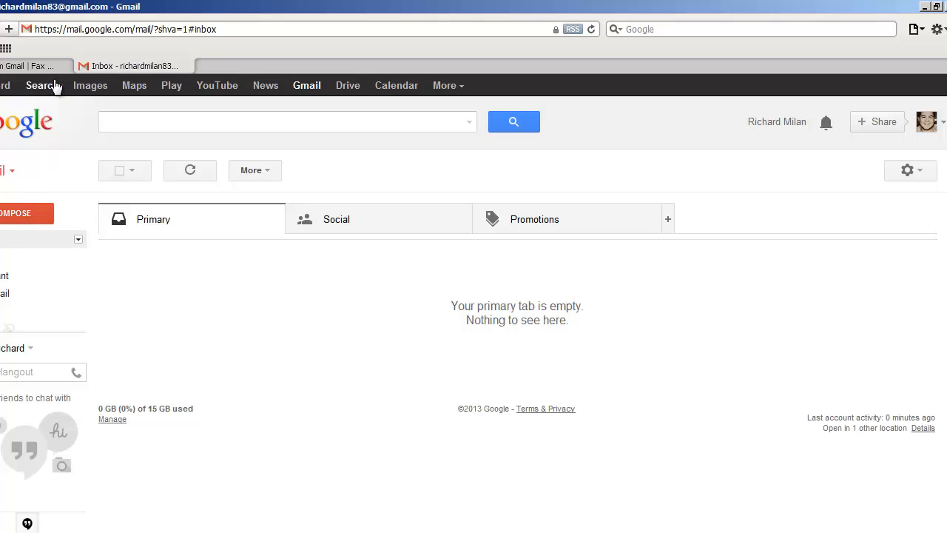
mouse_move(118, 71)
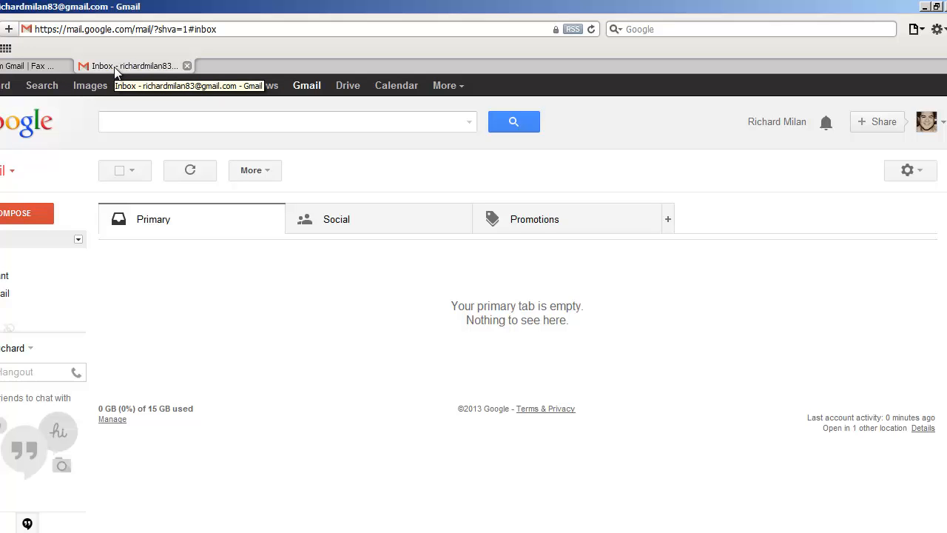
Start a new blank message with Compose.
click(22, 213)
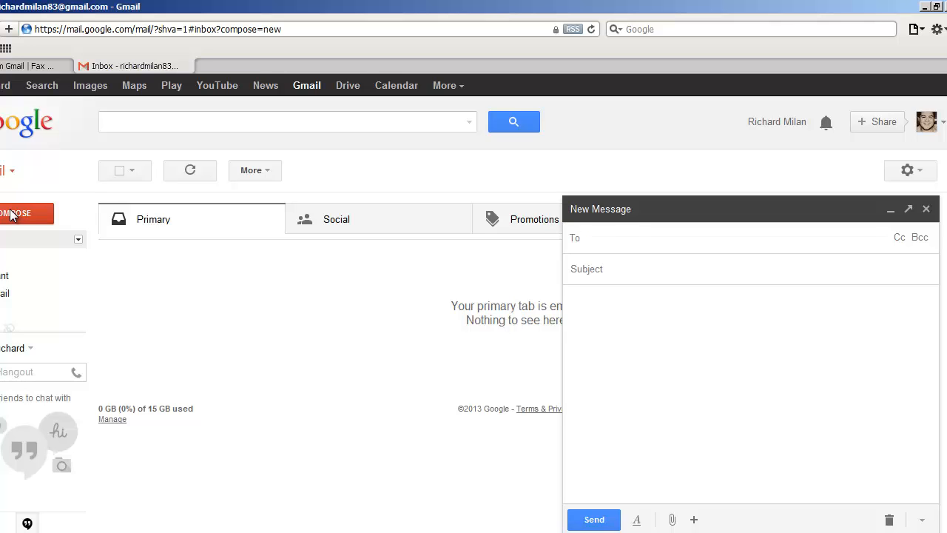
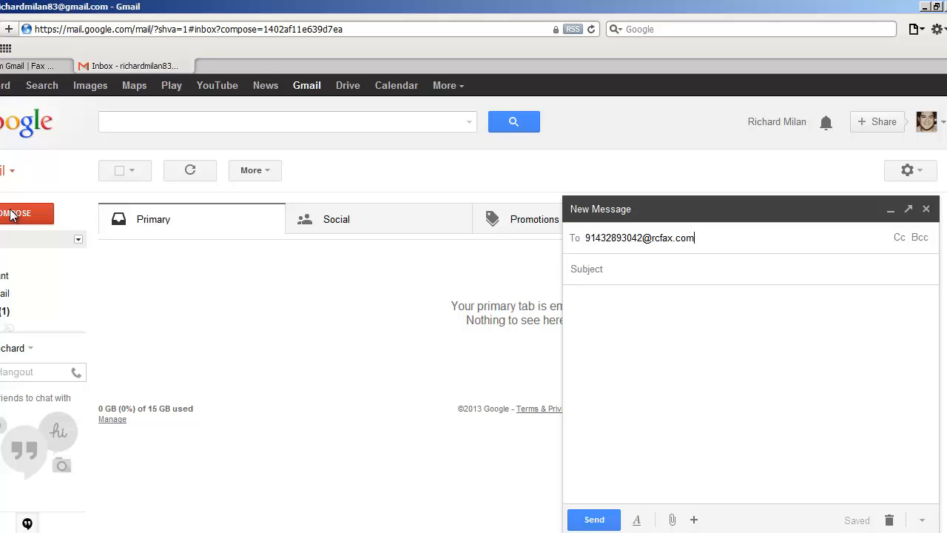
mouse_move(627, 243)
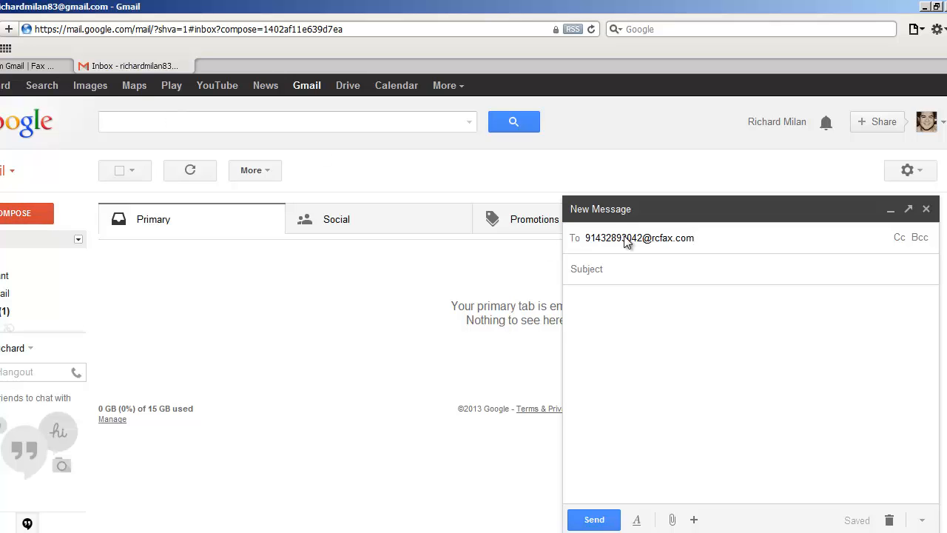
double_click(672, 237)
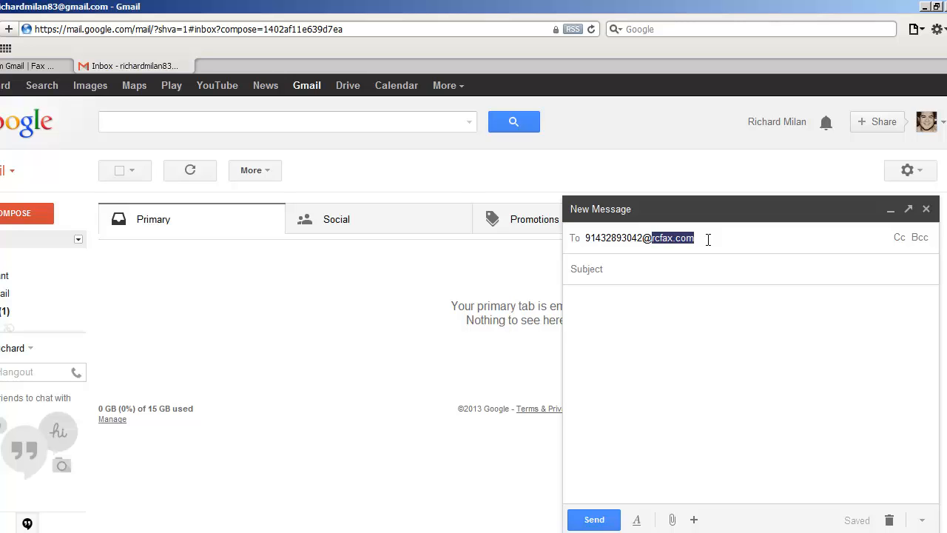
mouse_move(630, 250)
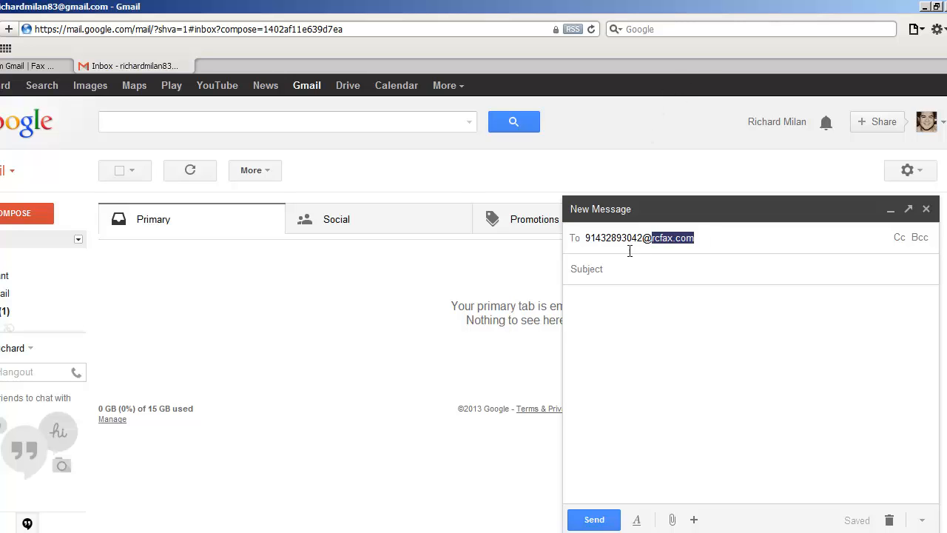
Enter the subject 'Important Letter to HR Department' and move to the message body.
click(622, 269)
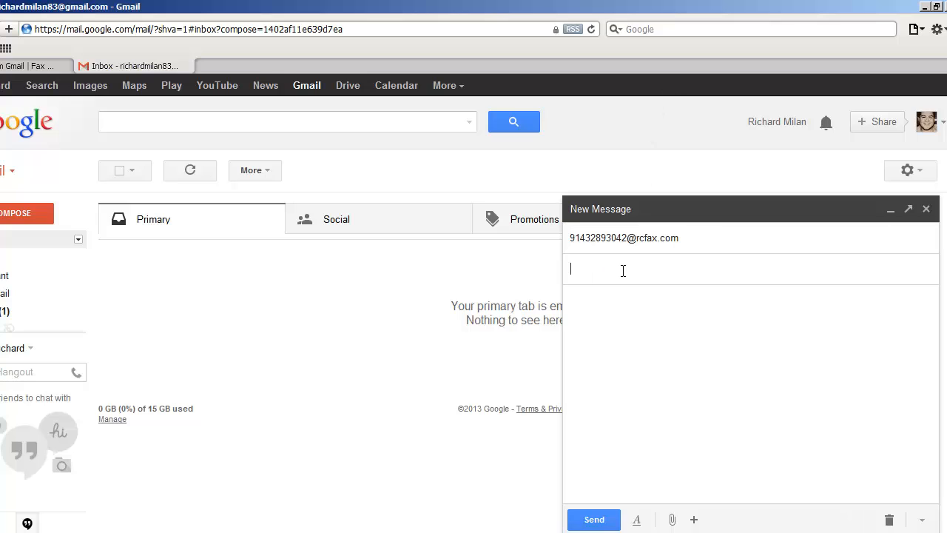
text(Important L)
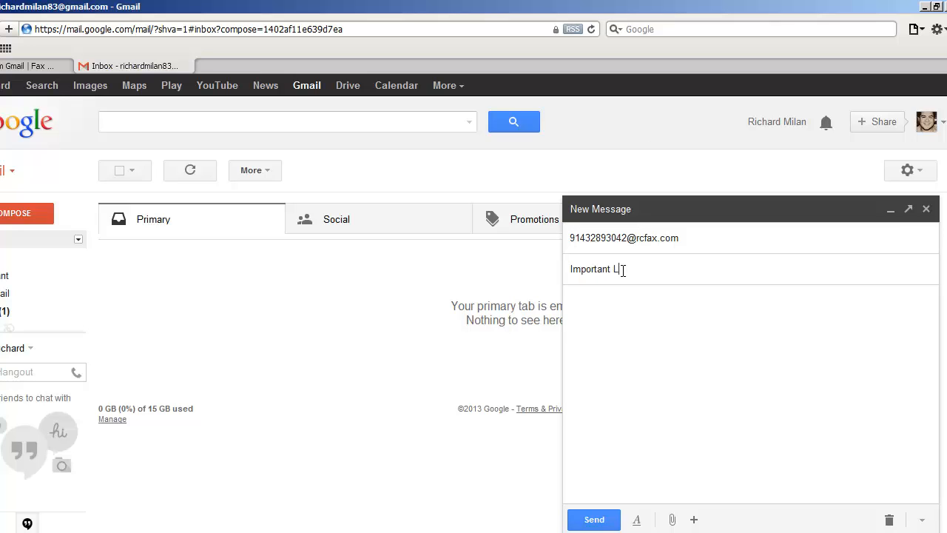
text(etter to HR Depar)
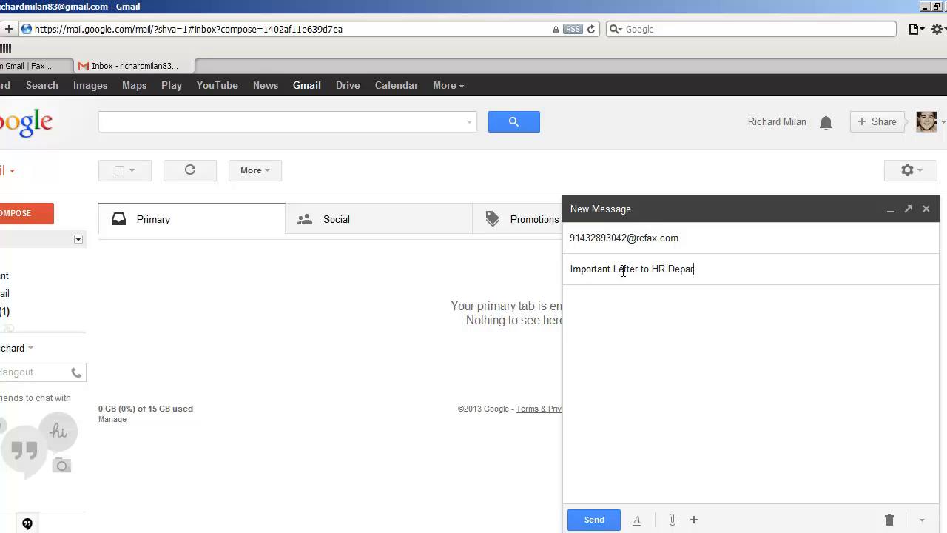
text(tent)
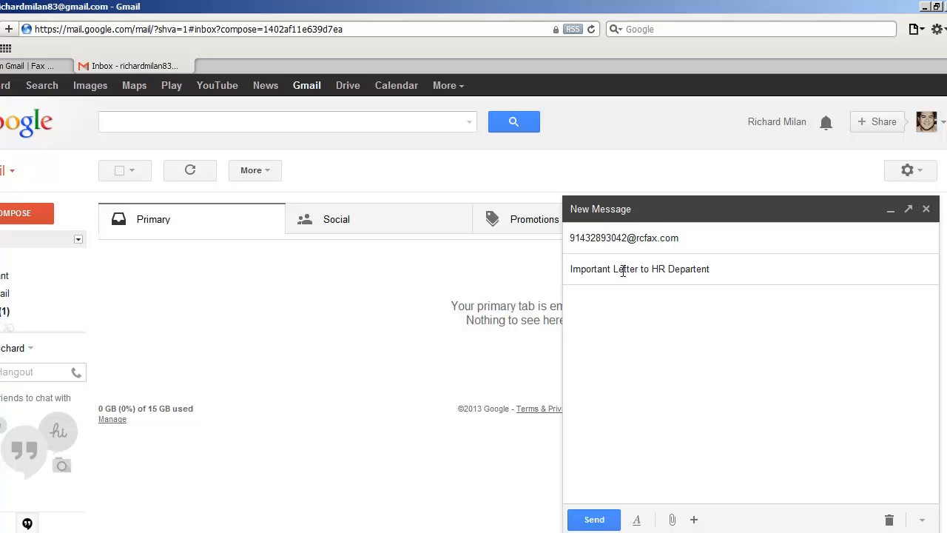
key(BackSpace)
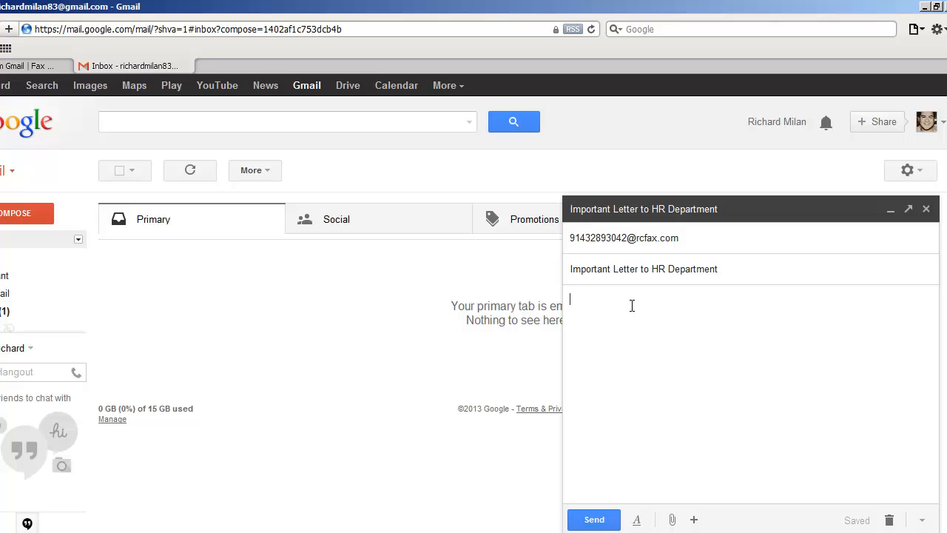
Write the message body 'Please read this asap' for the fax email.
text(Please read t)
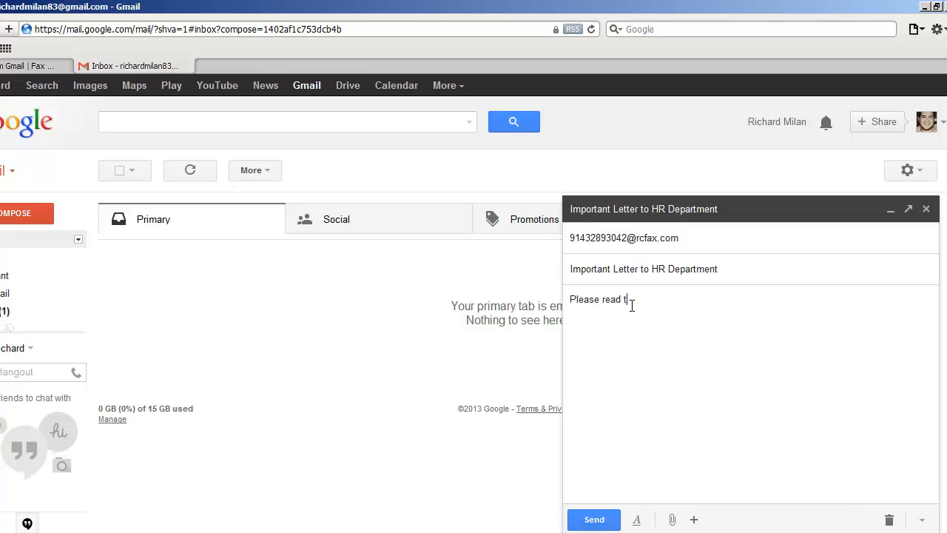
text(his asap)
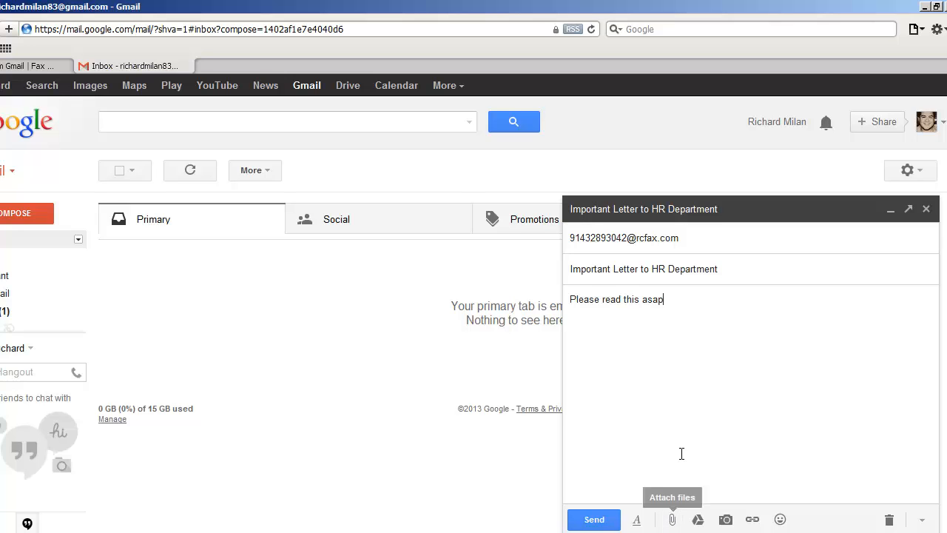
mouse_move(659, 362)
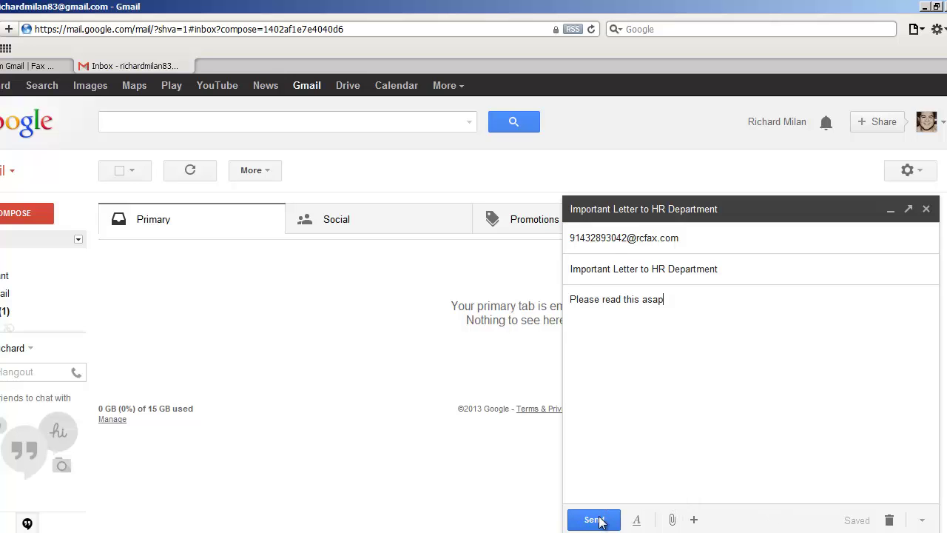
mouse_move(601, 521)
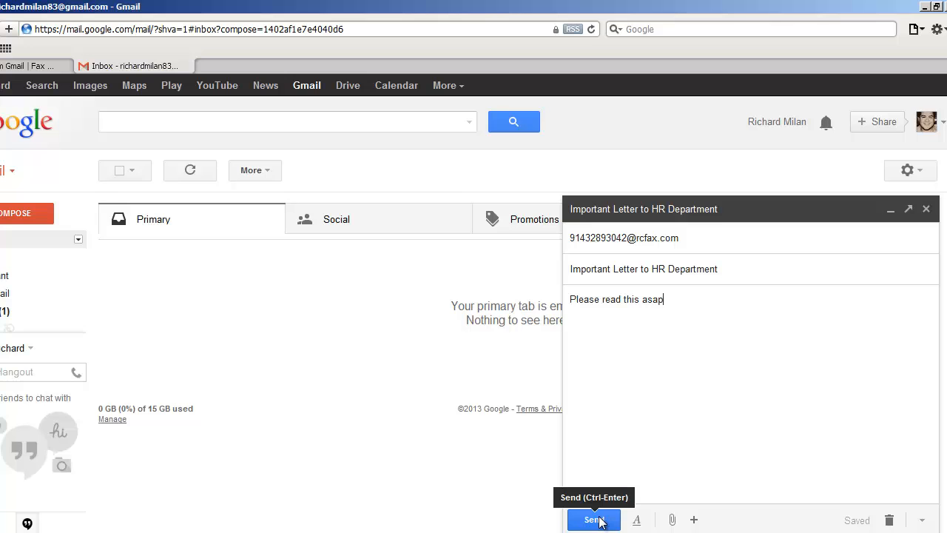
mouse_move(166, 112)
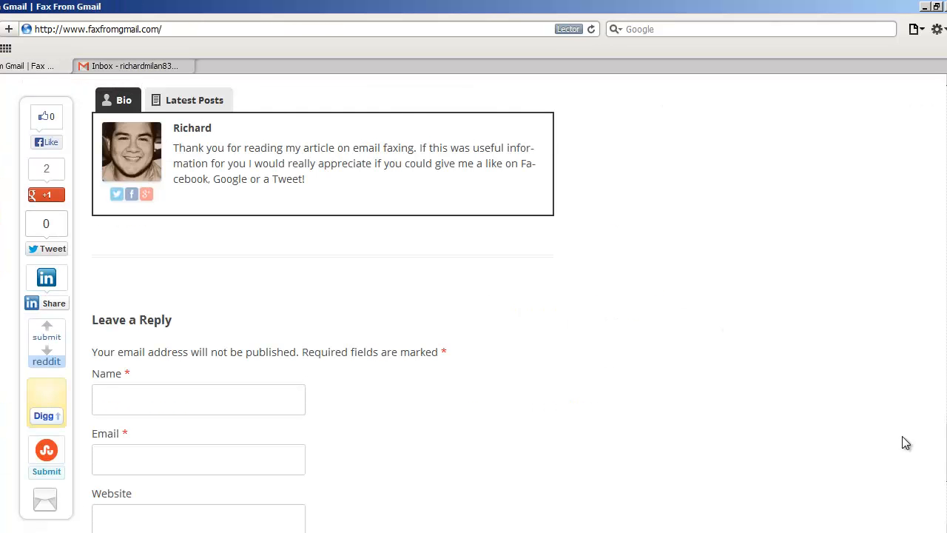
Read through the homepage faxing steps and fax service reviews, returning to the top.
scroll(up, 3)
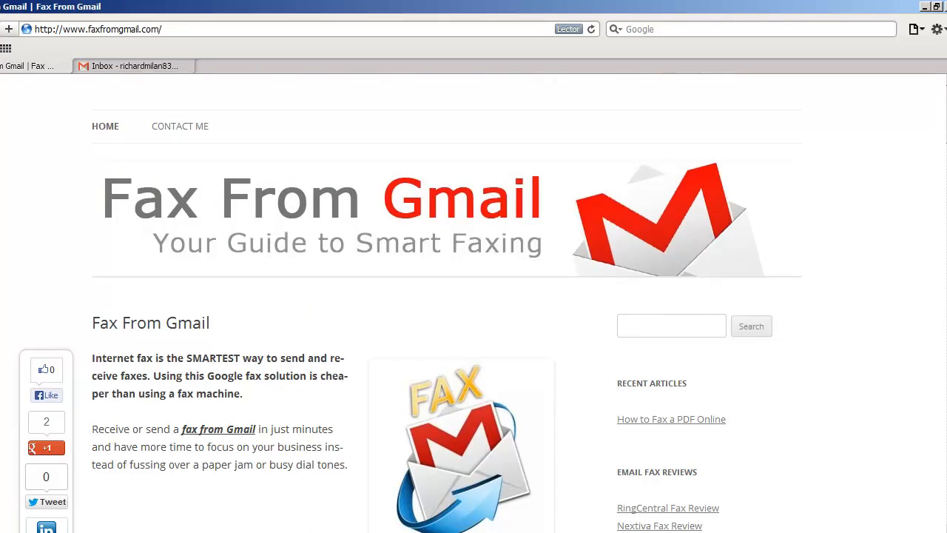
scroll(down, 3)
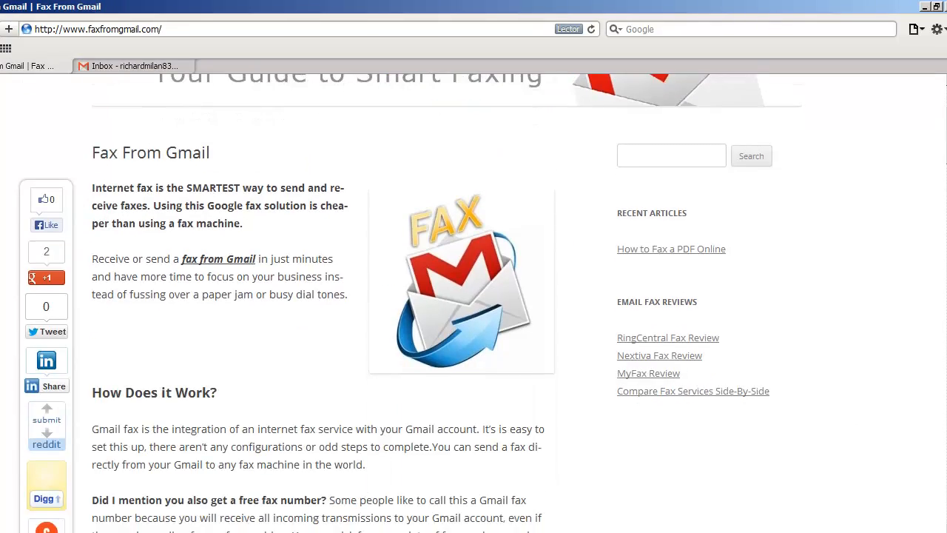
scroll(down, 3)
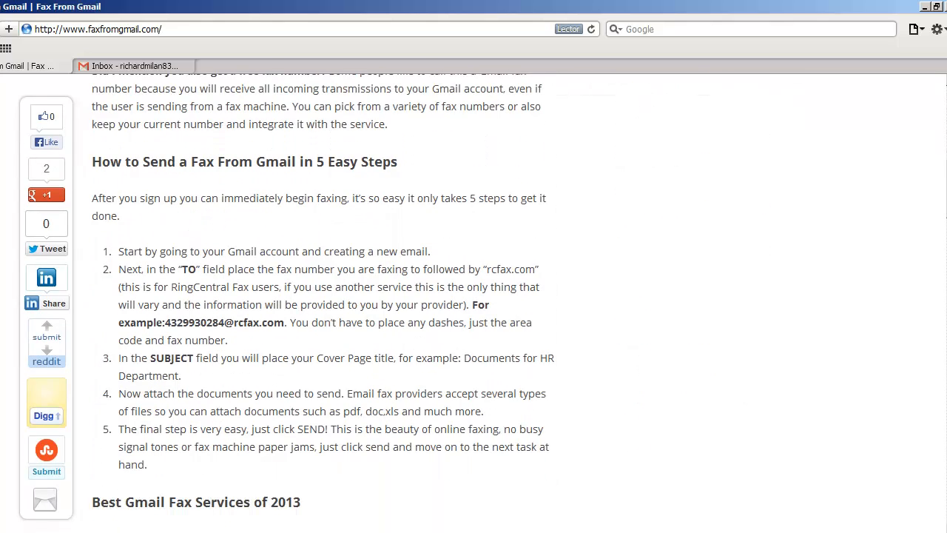
scroll(up, 3)
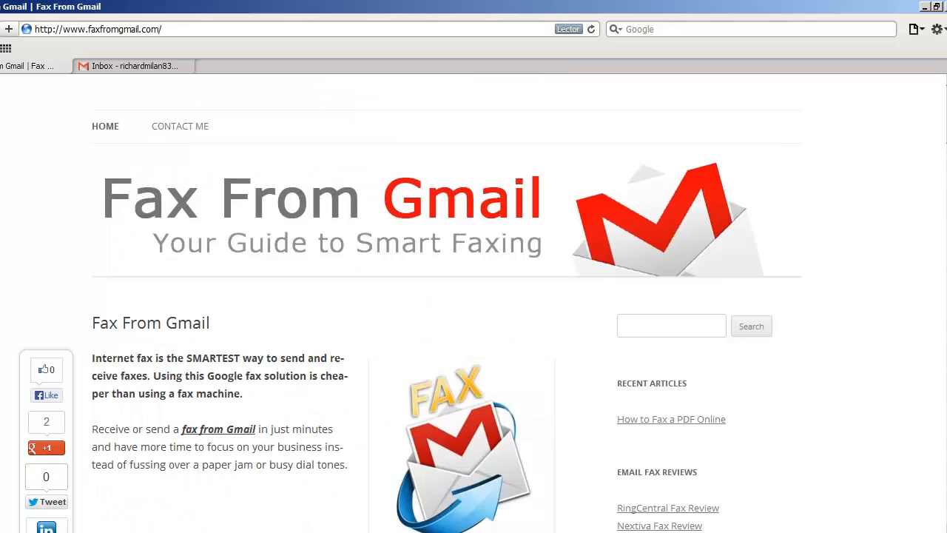
scroll(down, 3)
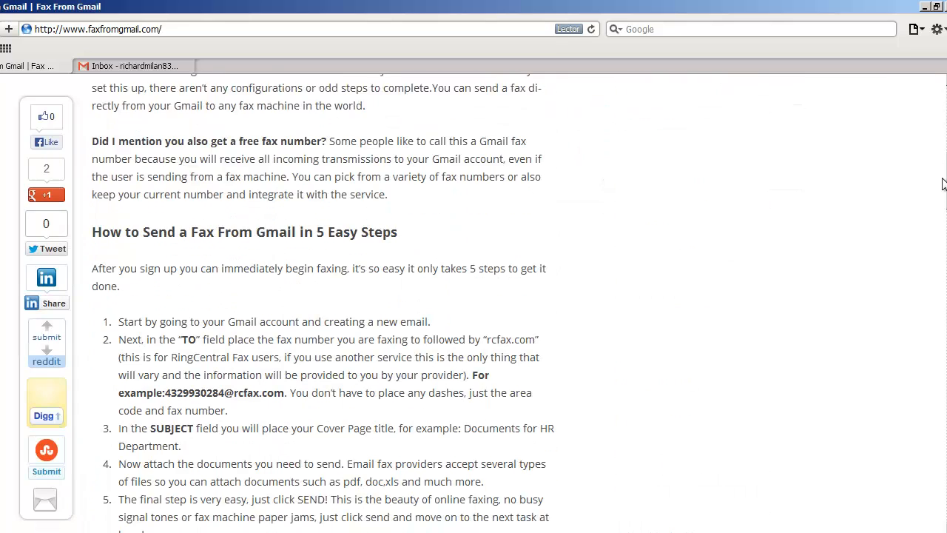
scroll(down, 3)
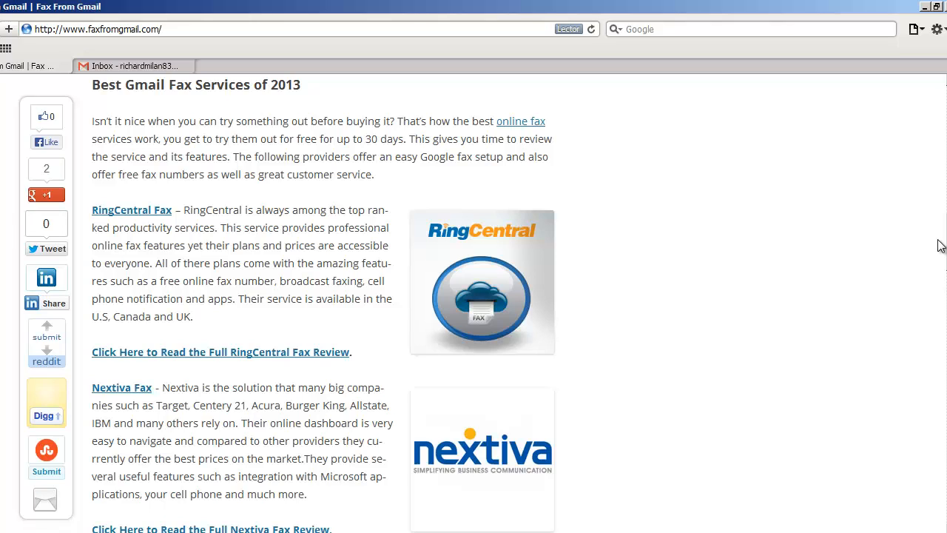
scroll(down, 3)
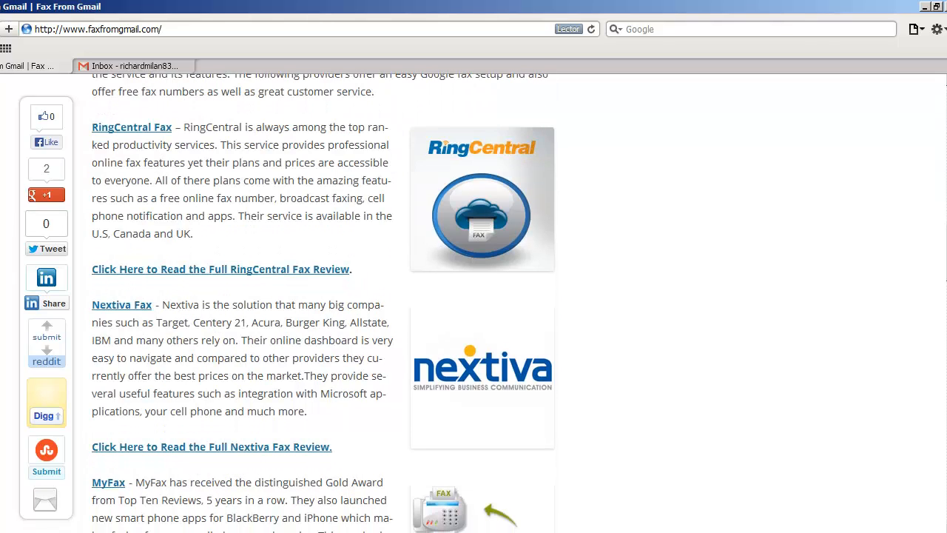
scroll(down, 3)
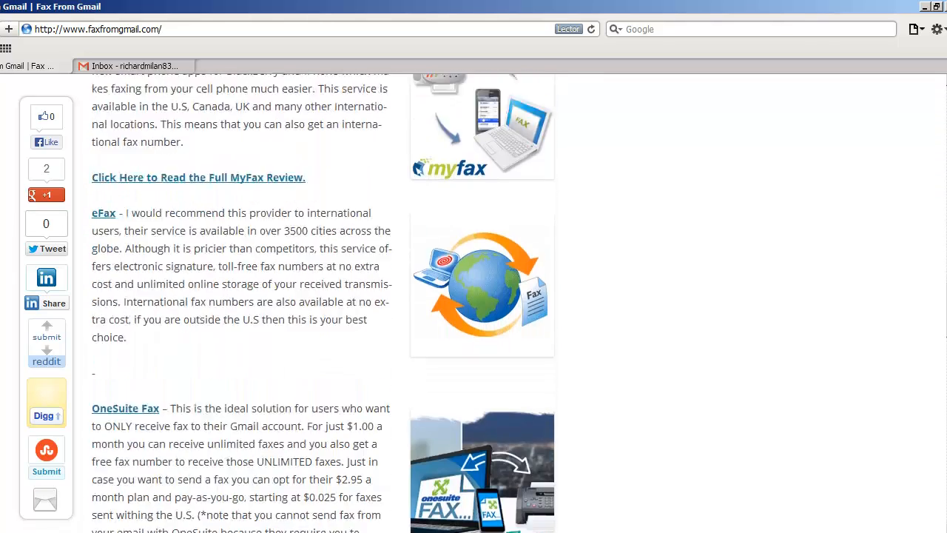
scroll(down, 3)
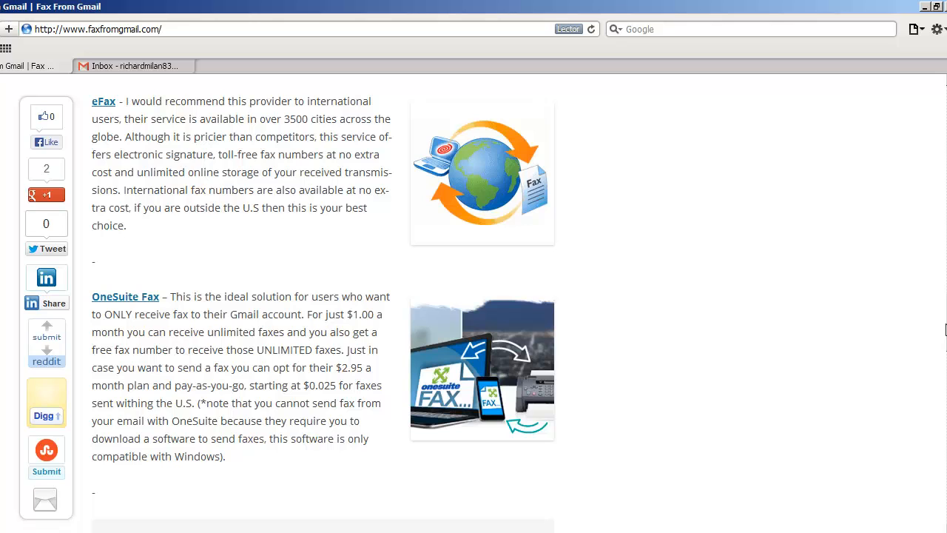
scroll(up, 3)
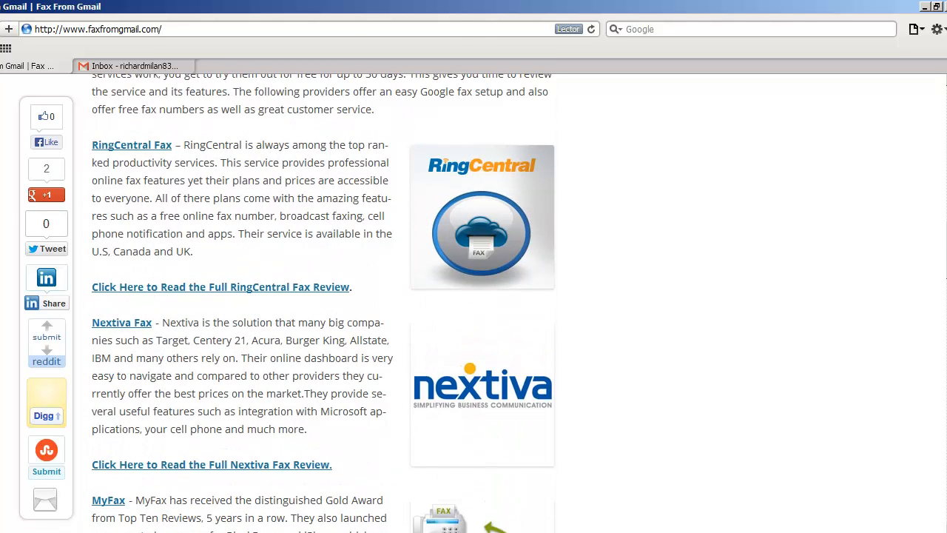
scroll(up, 3)
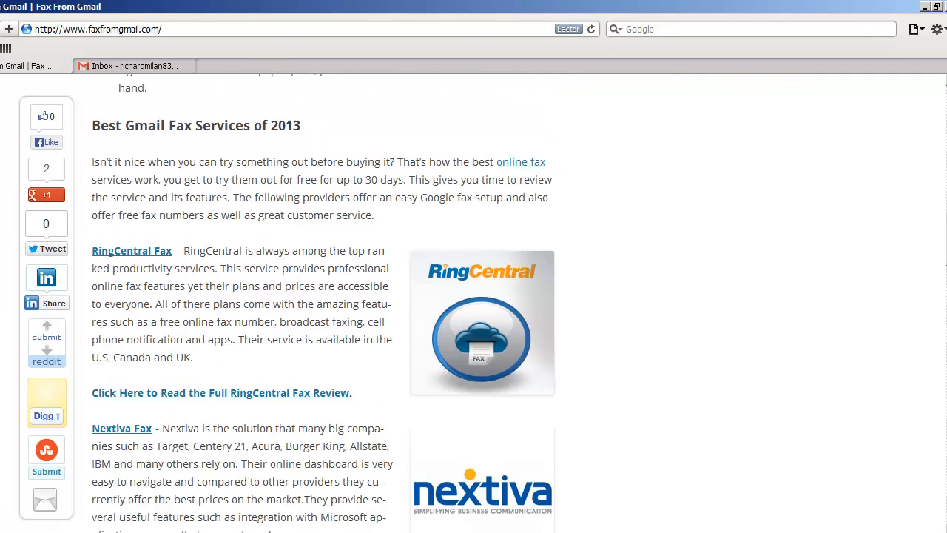
scroll(down, 3)
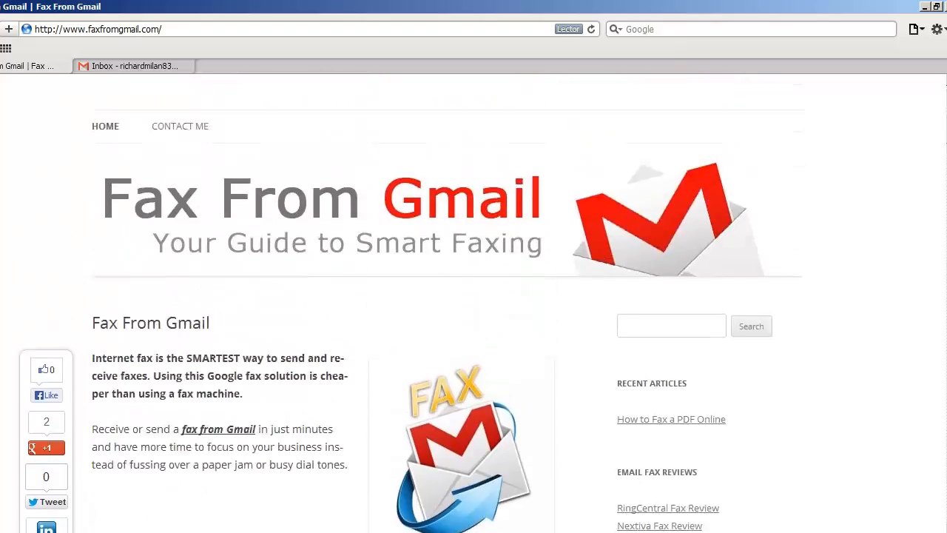
mouse_move(180, 130)
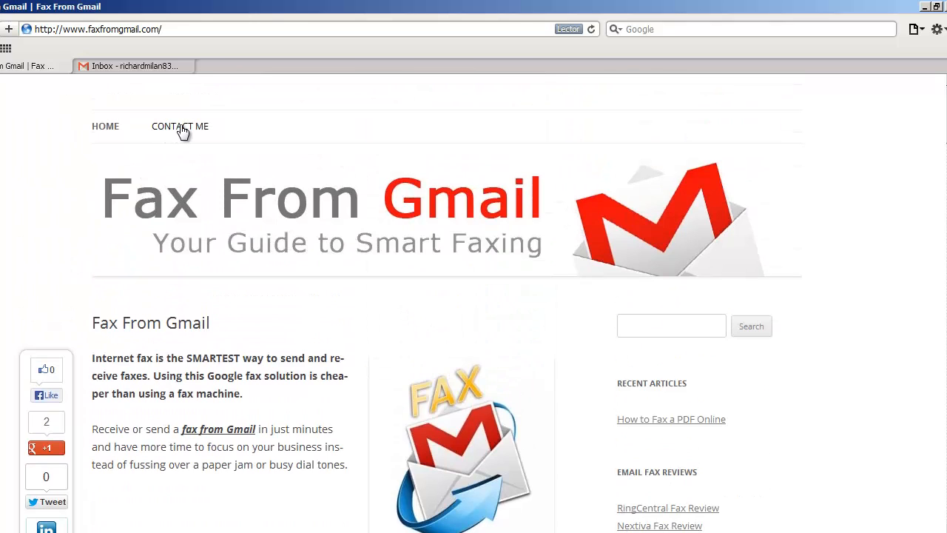
Go to the site's Contact Me page from the top navigation.
click(181, 125)
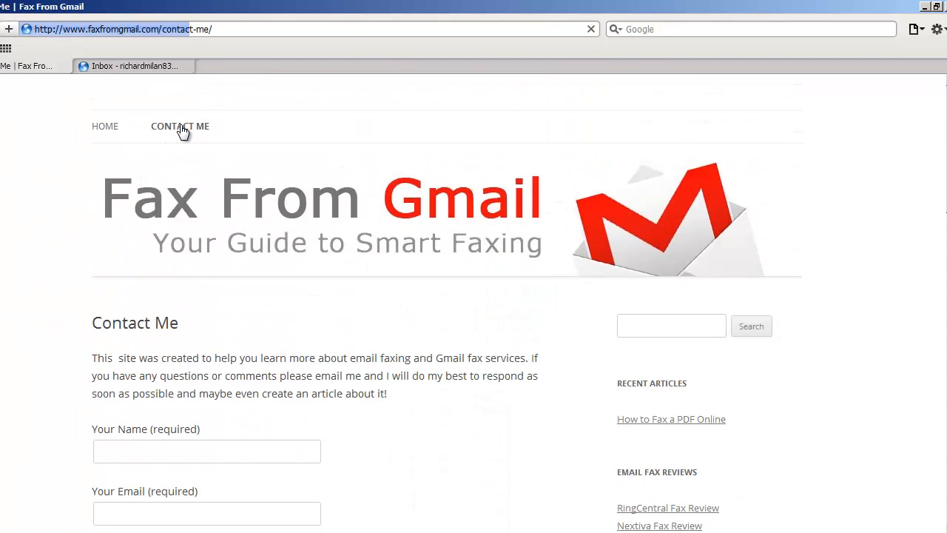